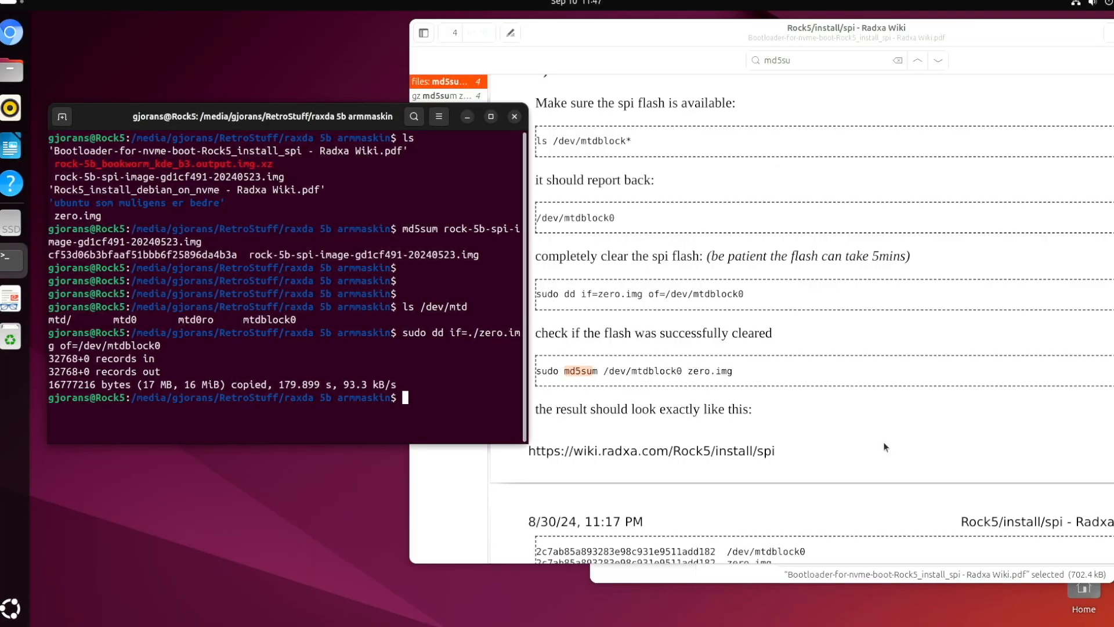
pyautogui.moveTo(906, 441)
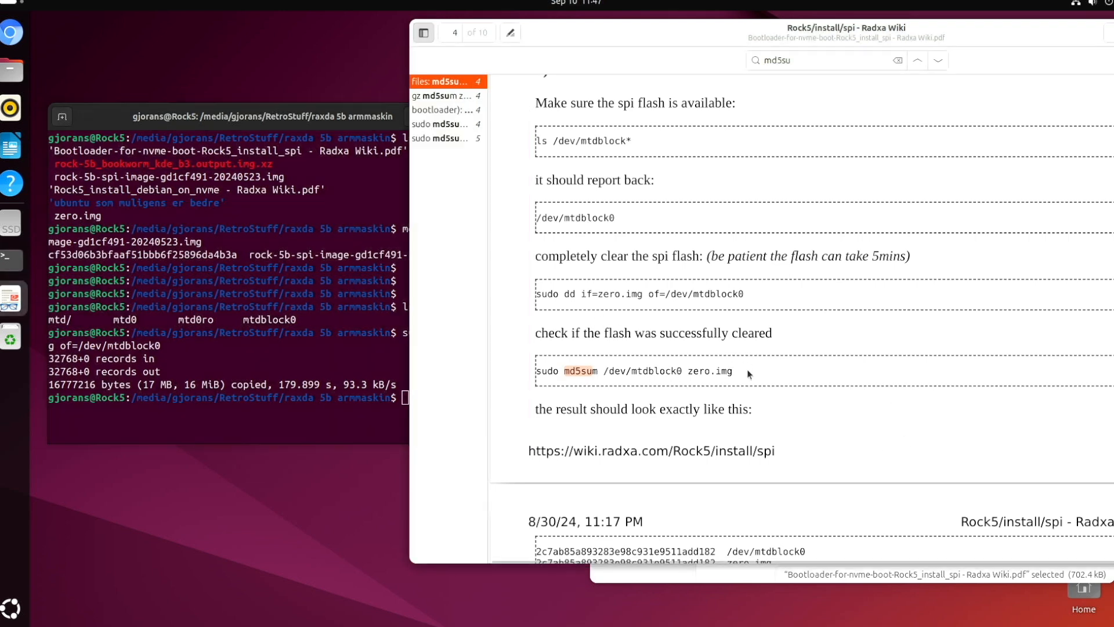
# - Bring the Radxa guide forward to review the md5sum matches for verifying the cleared flash
pyautogui.rightClick(635, 371)
pyautogui.write('sudo dd i')
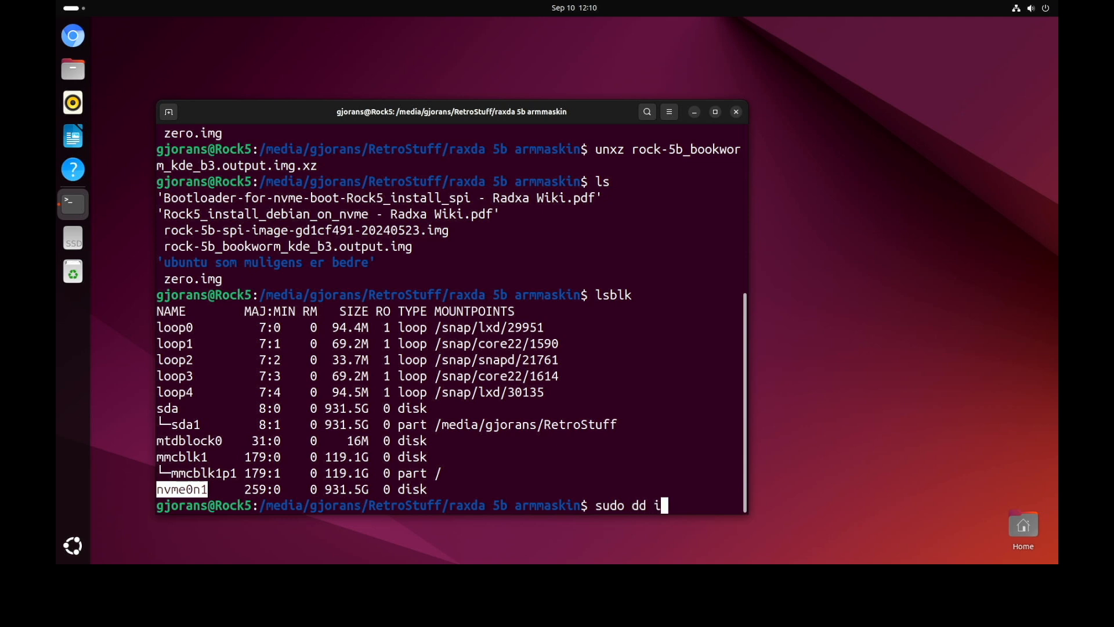
# - Compose 'sudo dd if=./rock-5b_bookworm_kde_b3.output.img of=/dev/nvme0' without executing it
pyautogui.write('f=./rock-5b_bookworm_kde_b3.output.img of=')
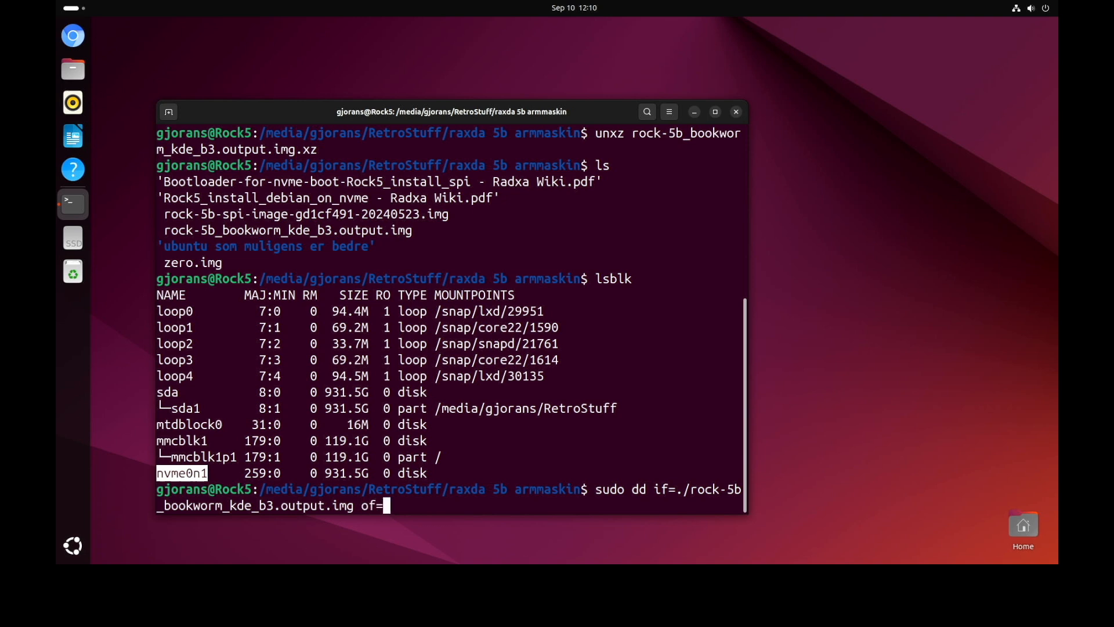
pyautogui.write('/dev/')
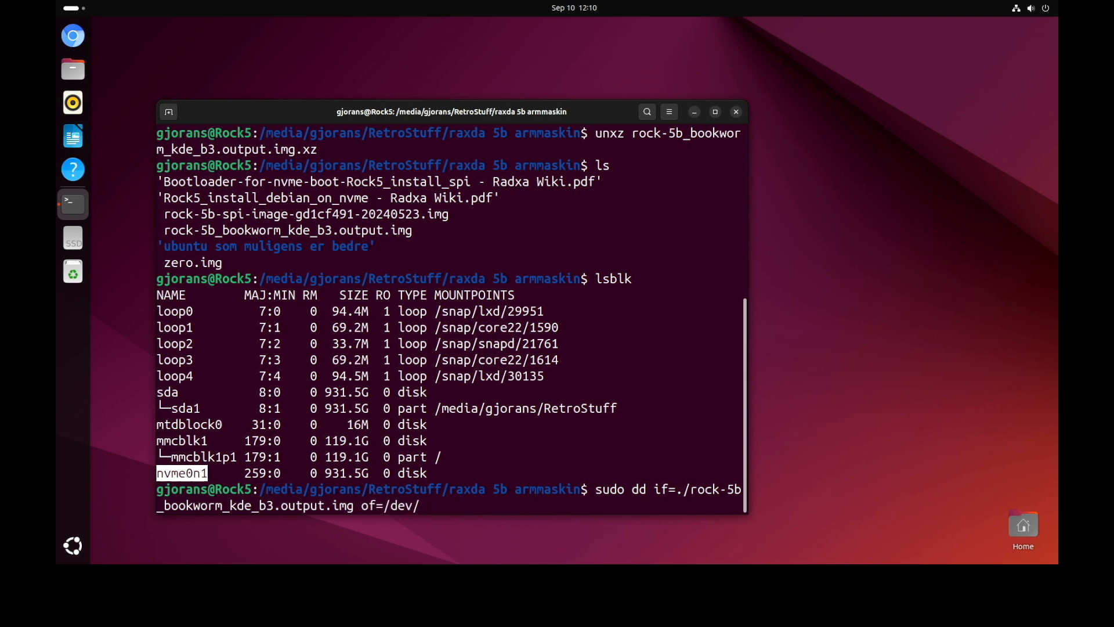
pyautogui.write('nvme0')
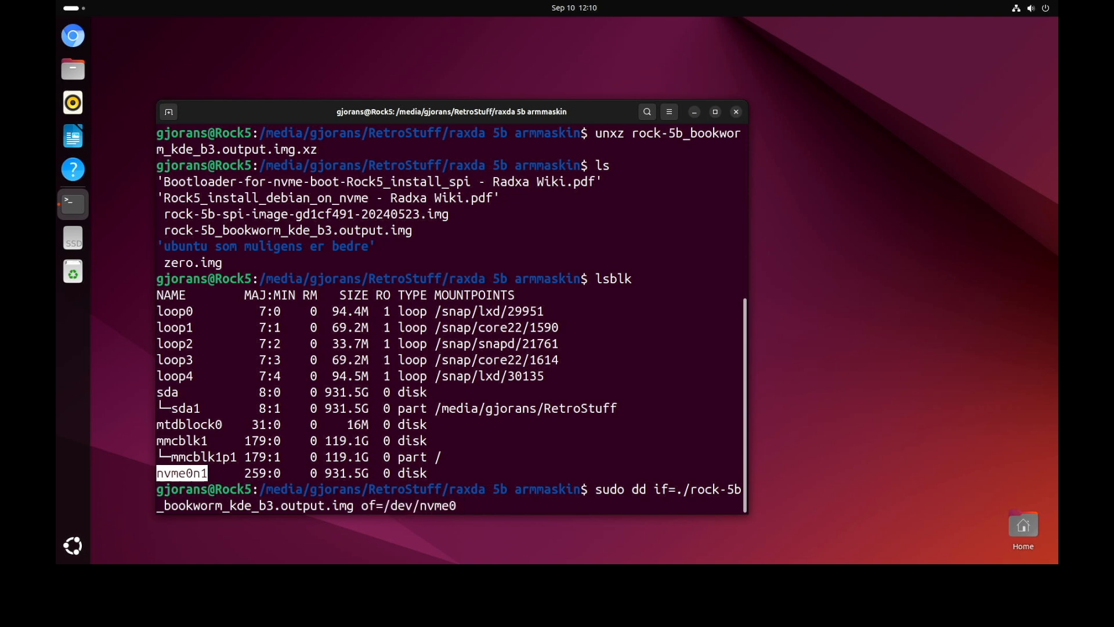